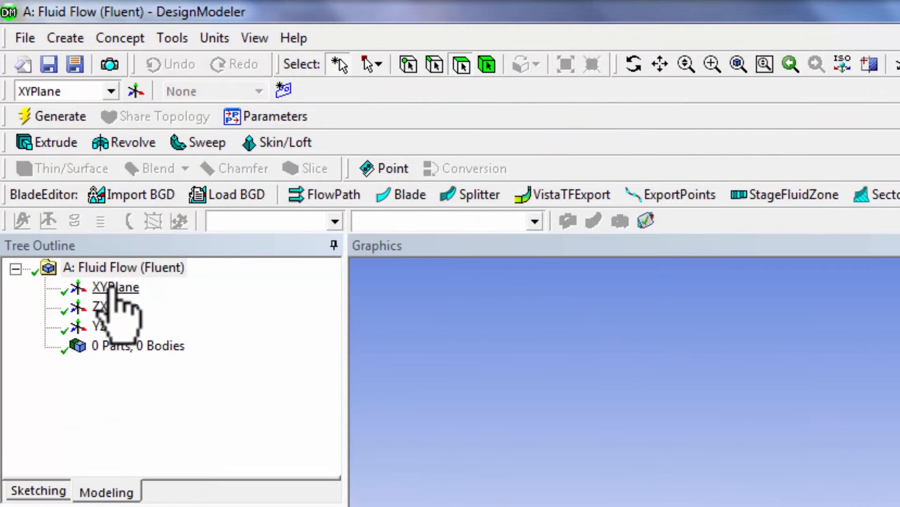
Step: Confirm the model's length unit and select XYPlane in the Tree Outline for sketching
{"action": "left_click", "coordinate": [214, 37]}
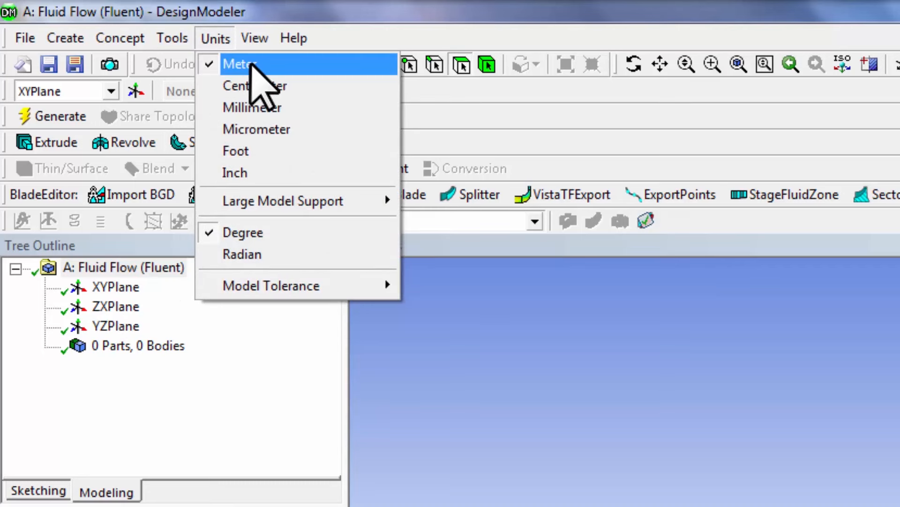
{"action": "mouse_move", "coordinate": [325, 141]}
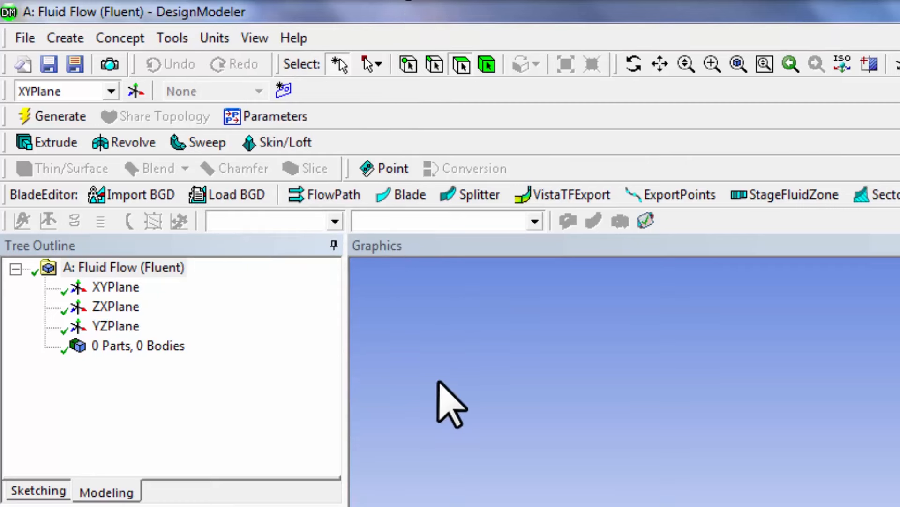
{"action": "mouse_move", "coordinate": [474, 401]}
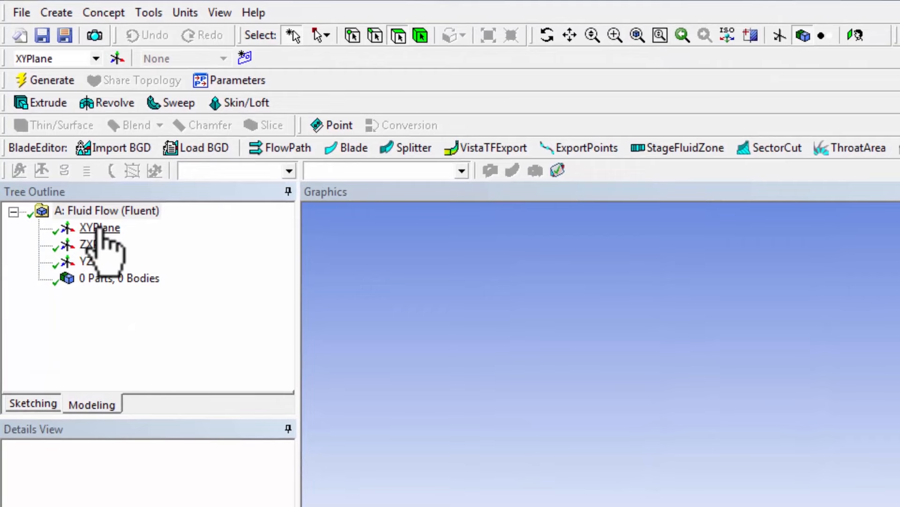
{"action": "left_click", "coordinate": [99, 227]}
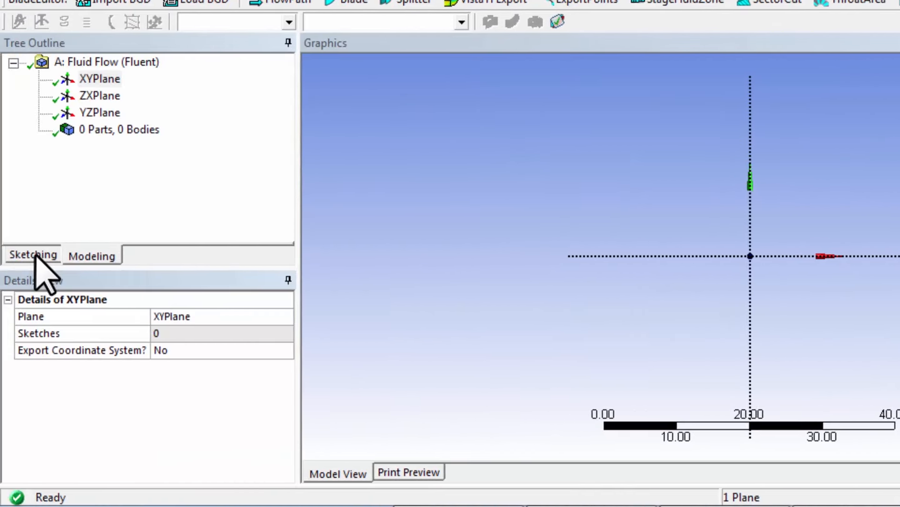
Step: Enter Sketching mode and enable Auto Constraints at the Cursor alongside Global
{"action": "left_click", "coordinate": [33, 254]}
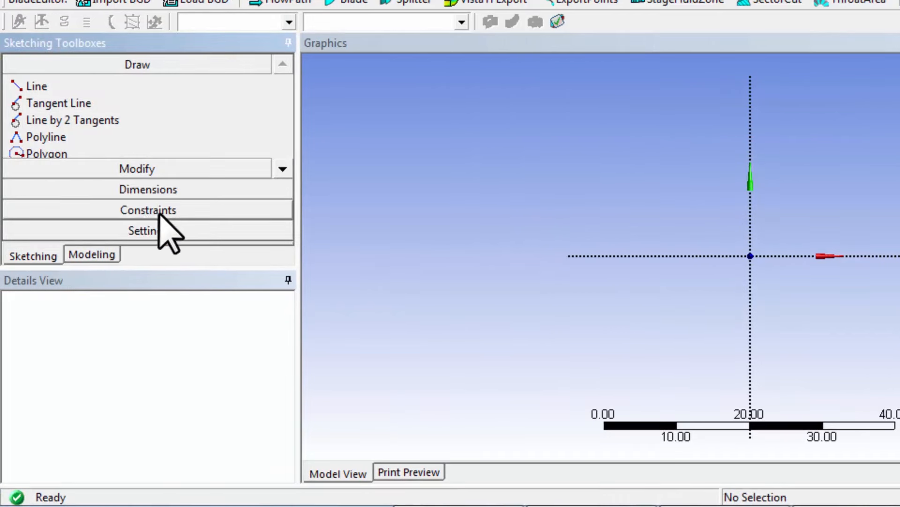
{"action": "mouse_move", "coordinate": [161, 227]}
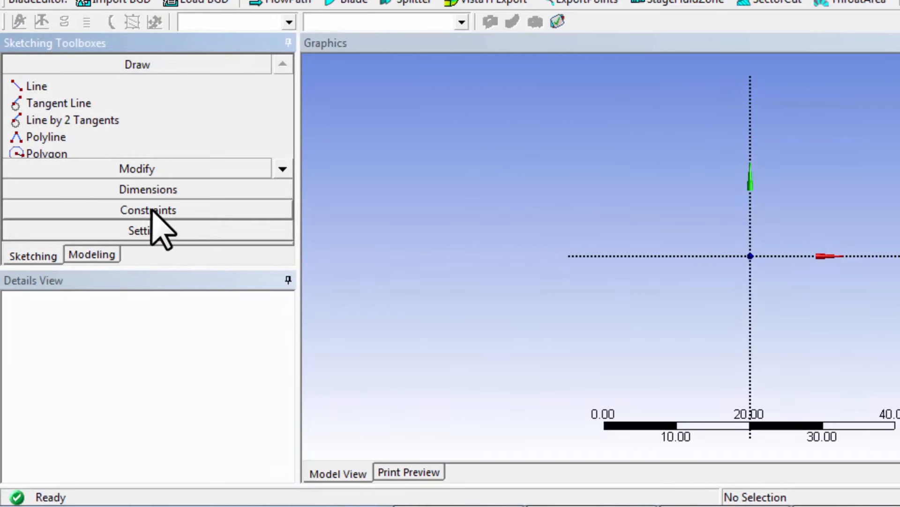
{"action": "left_click", "coordinate": [148, 209]}
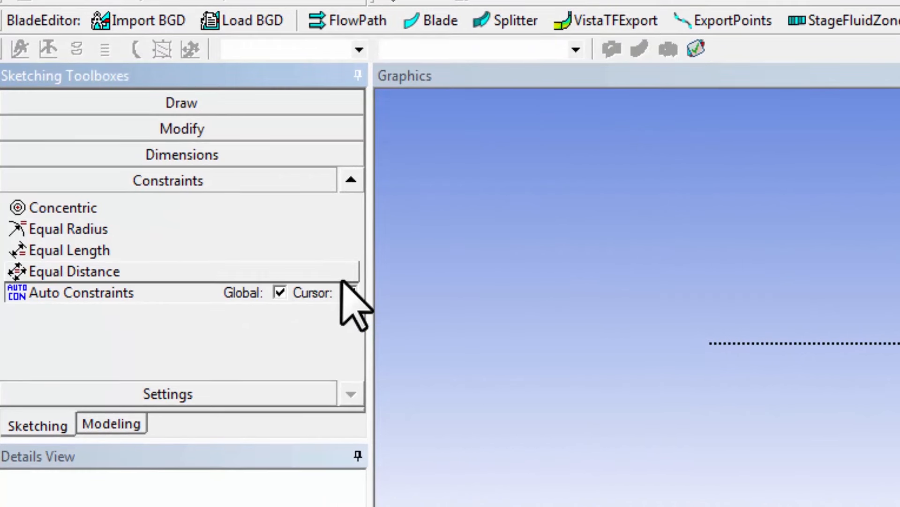
{"action": "left_click", "coordinate": [350, 292]}
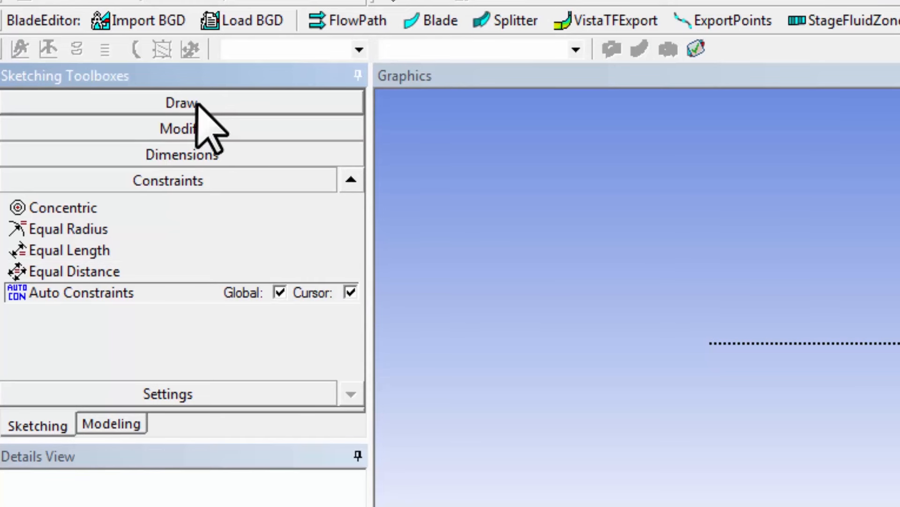
Step: Start a rectangle from the origin using the Draw toolbox
{"action": "left_click", "coordinate": [168, 102]}
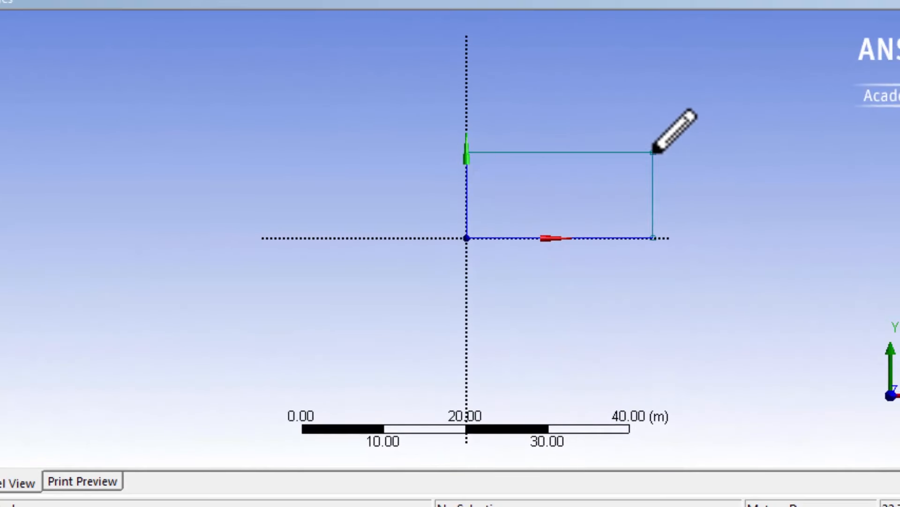
{"action": "mouse_move", "coordinate": [425, 310]}
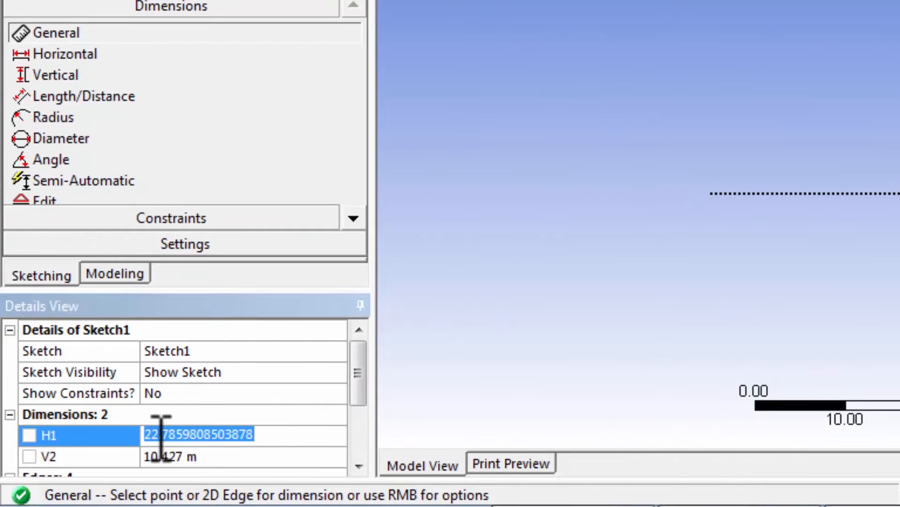
Step: Set the horizontal dimension H1 to 3 m and vertical V2 to 0.1 m
{"action": "type", "text": "3 m"}
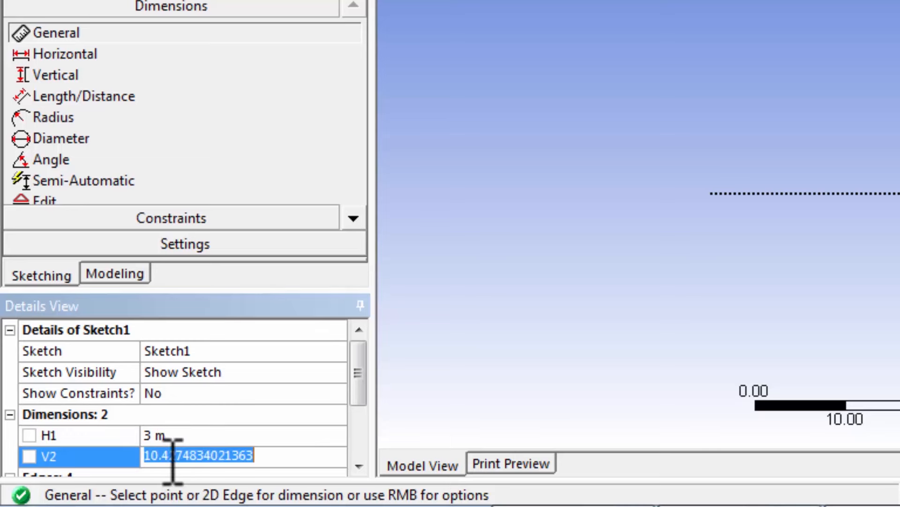
{"action": "type", "text": "0.1"}
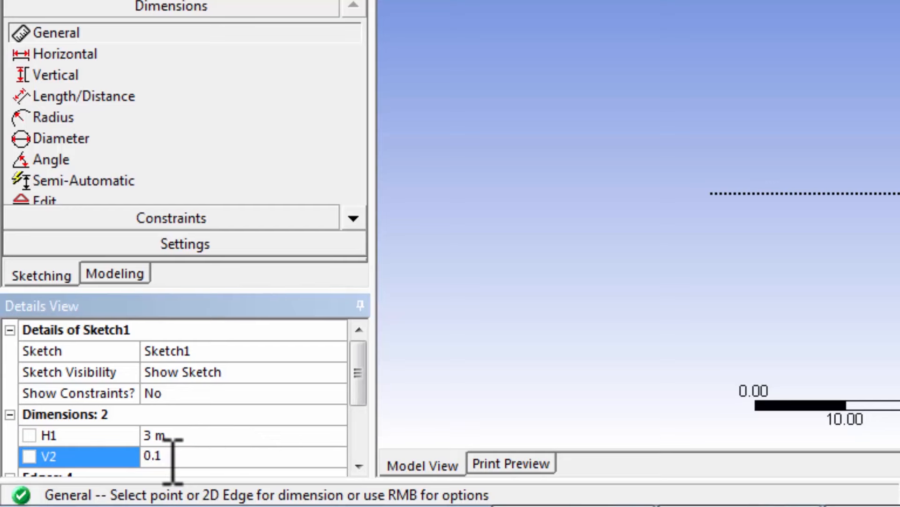
{"action": "type", "text": "m"}
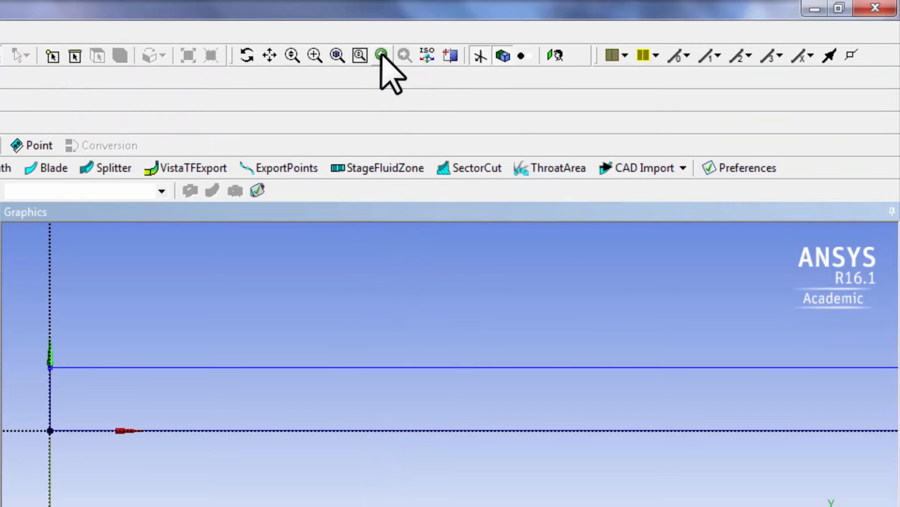
{"action": "mouse_move", "coordinate": [382, 54]}
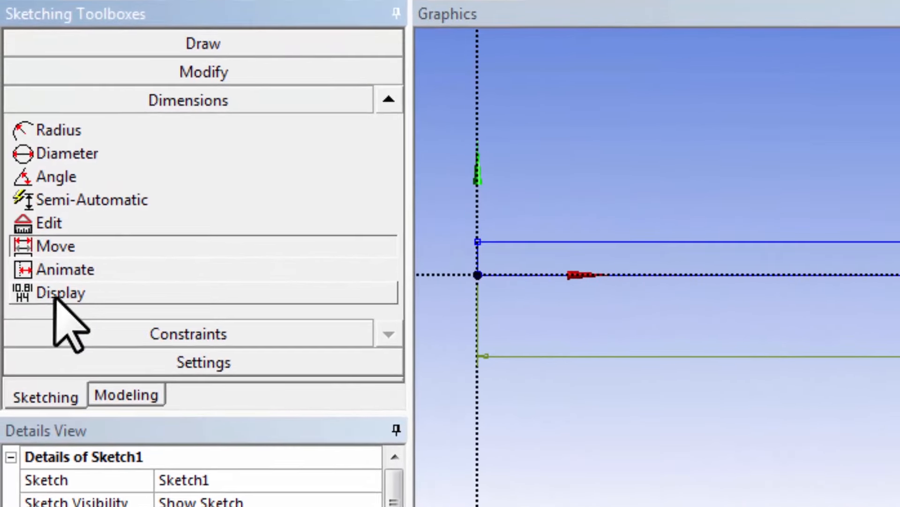
Step: Set dimension Display to Value so 3 and 0.1 appear on the rectangle
{"action": "left_click", "coordinate": [60, 292]}
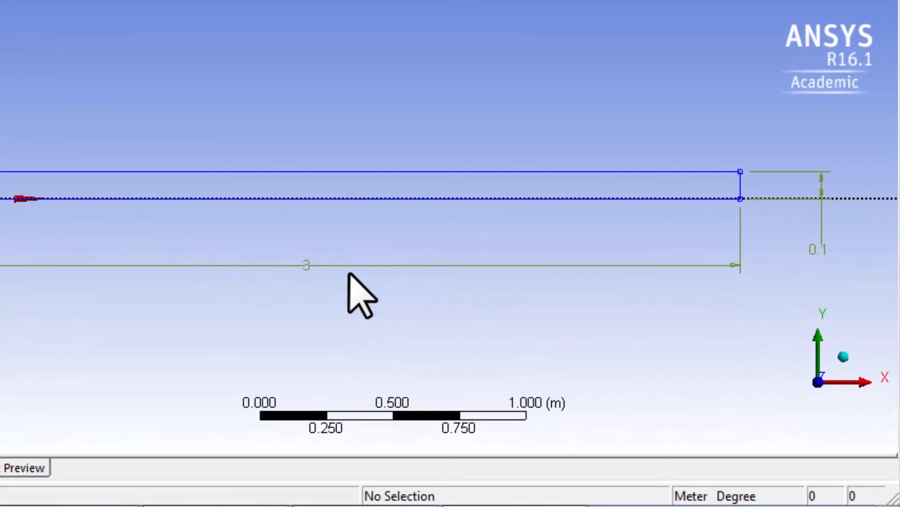
{"action": "mouse_move", "coordinate": [319, 281]}
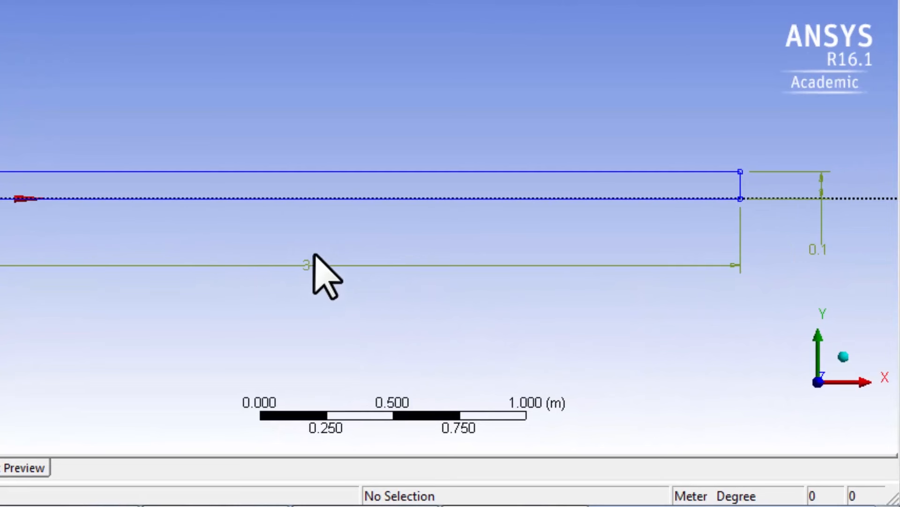